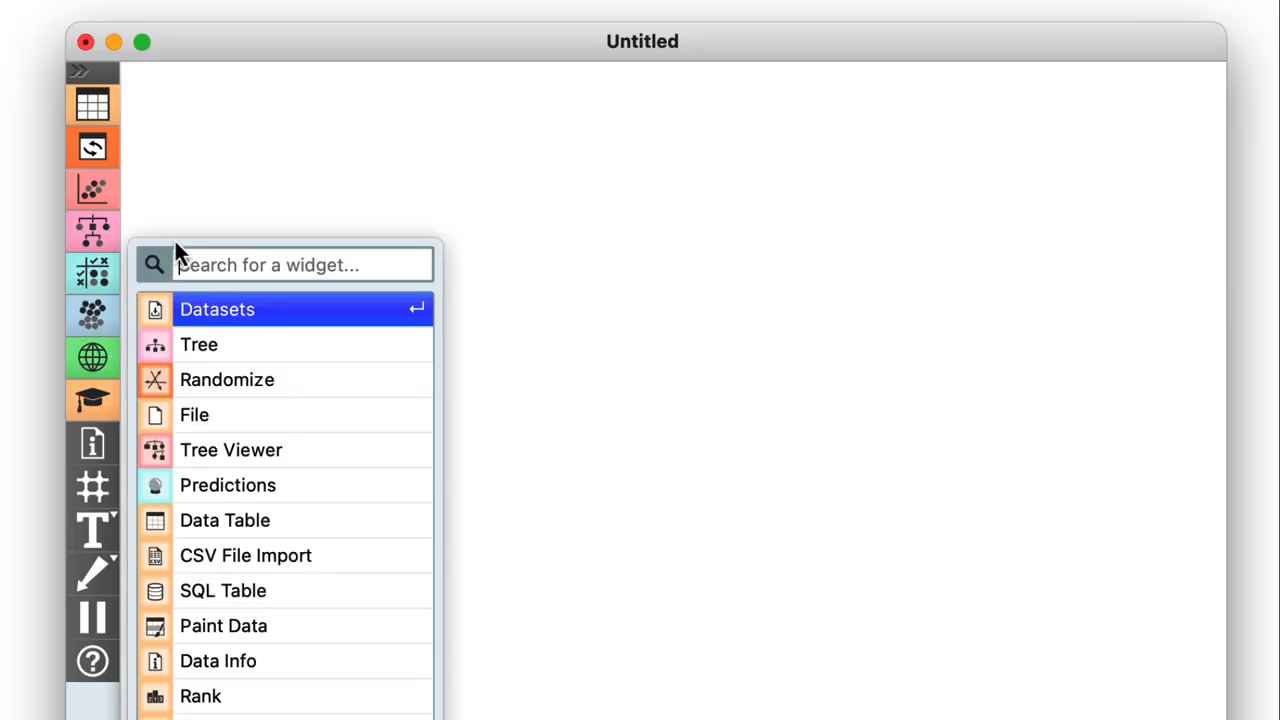
Add Datasets, connect Tree to a new Predictions widget, and view iris predictions (accuracy 0.98).
{"action": "left_click", "coordinate": [217, 309]}
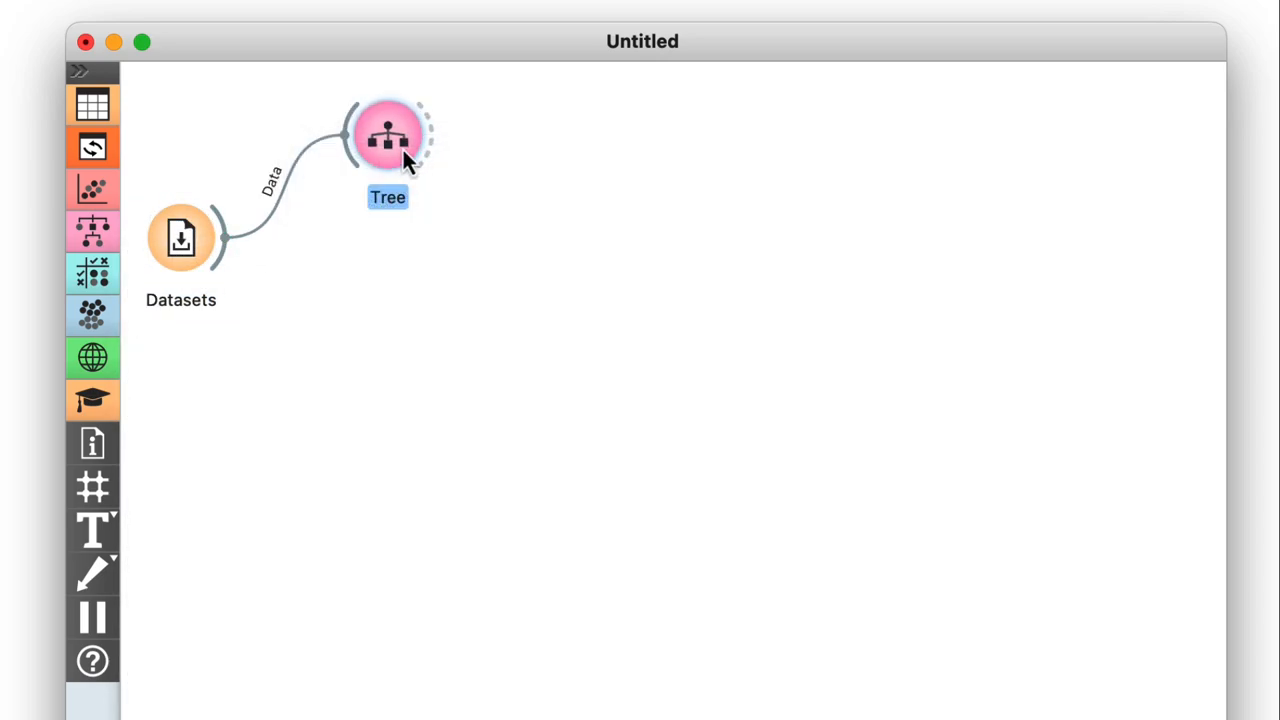
{"action": "left_click_drag", "start_coordinate": [420, 135], "coordinate": [560, 275]}
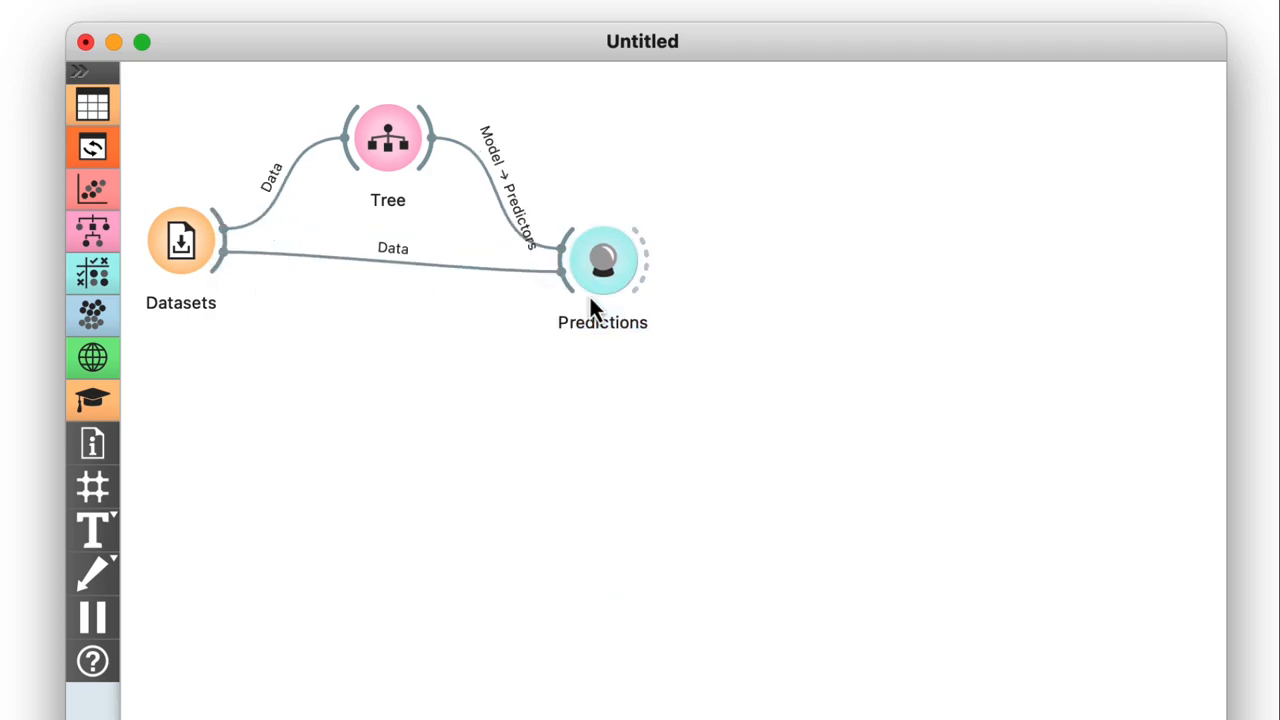
{"action": "double_click", "coordinate": [602, 260]}
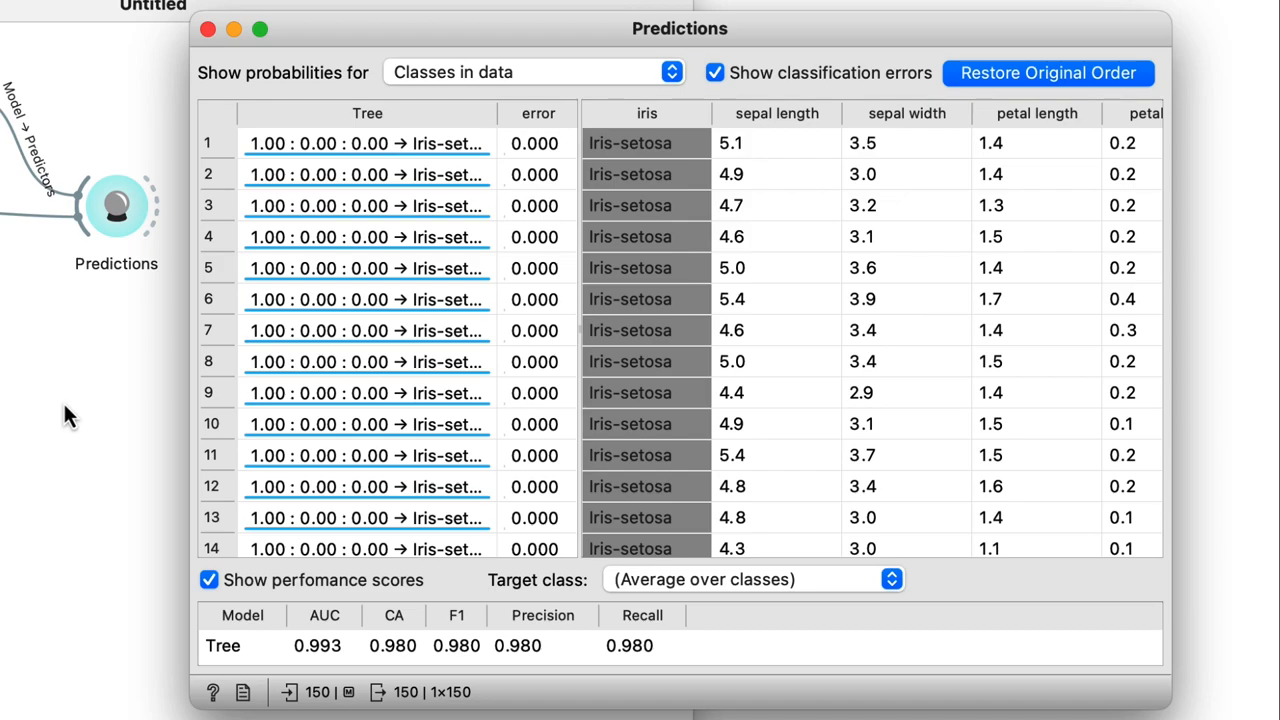
Widen the Tree column and sort rows by descending error, misclassified flowers first.
{"action": "left_click", "coordinate": [367, 113]}
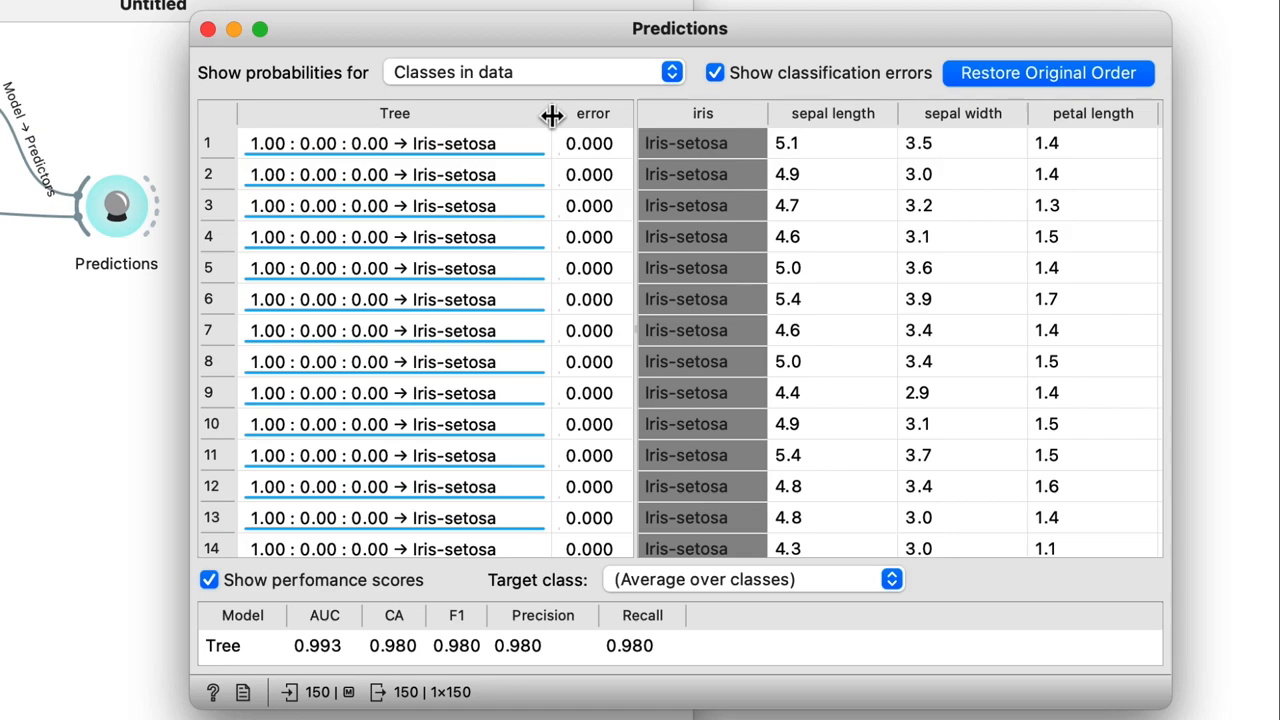
{"action": "left_click", "coordinate": [583, 113]}
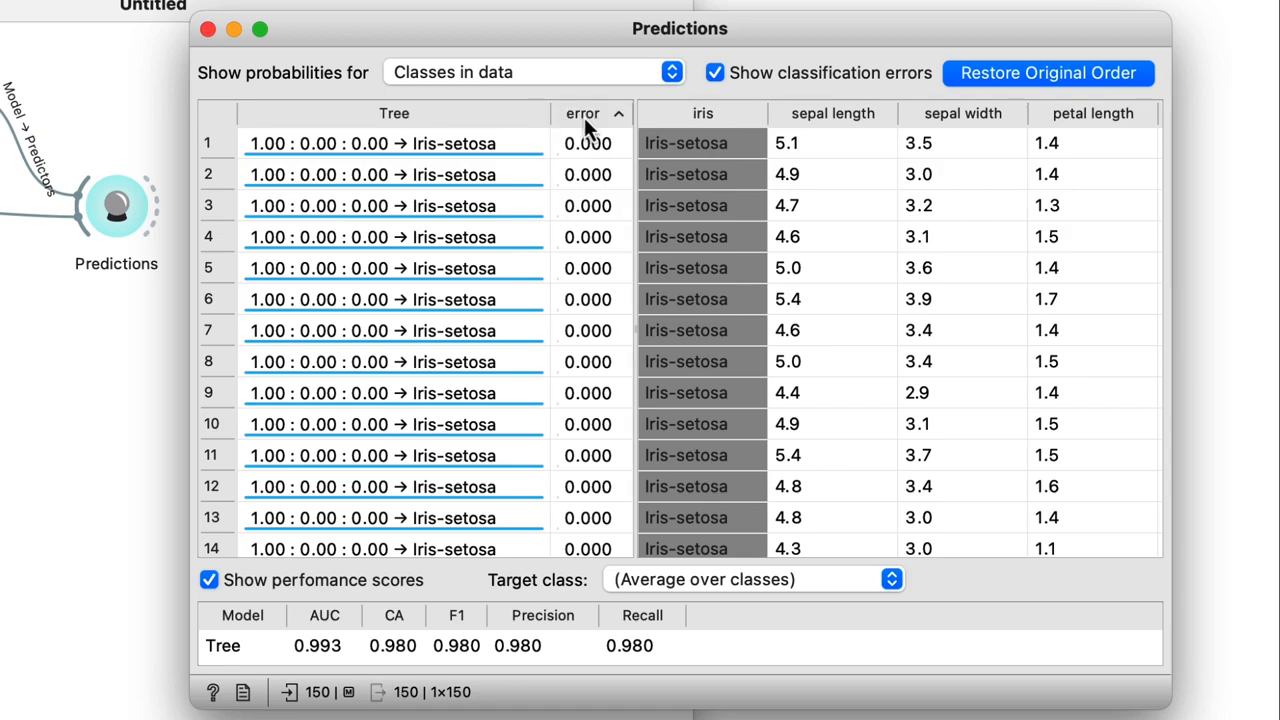
{"action": "left_click", "coordinate": [583, 113]}
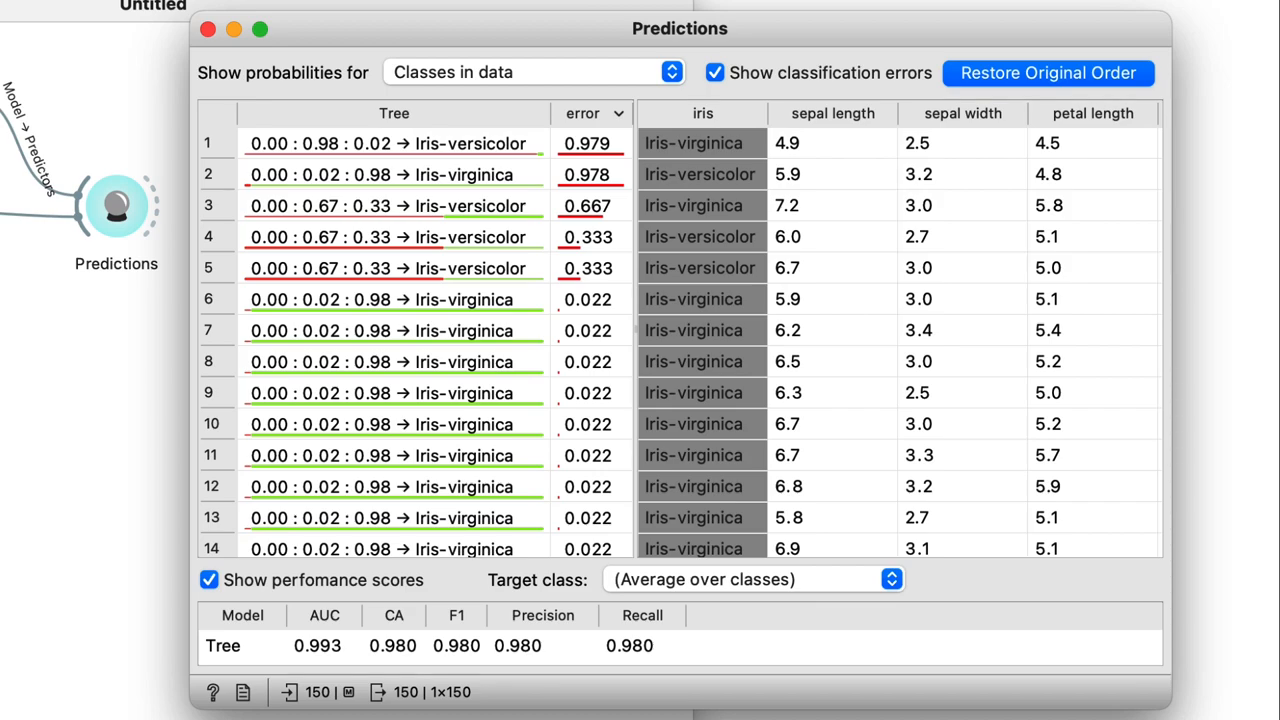
{"action": "left_click", "coordinate": [394, 143]}
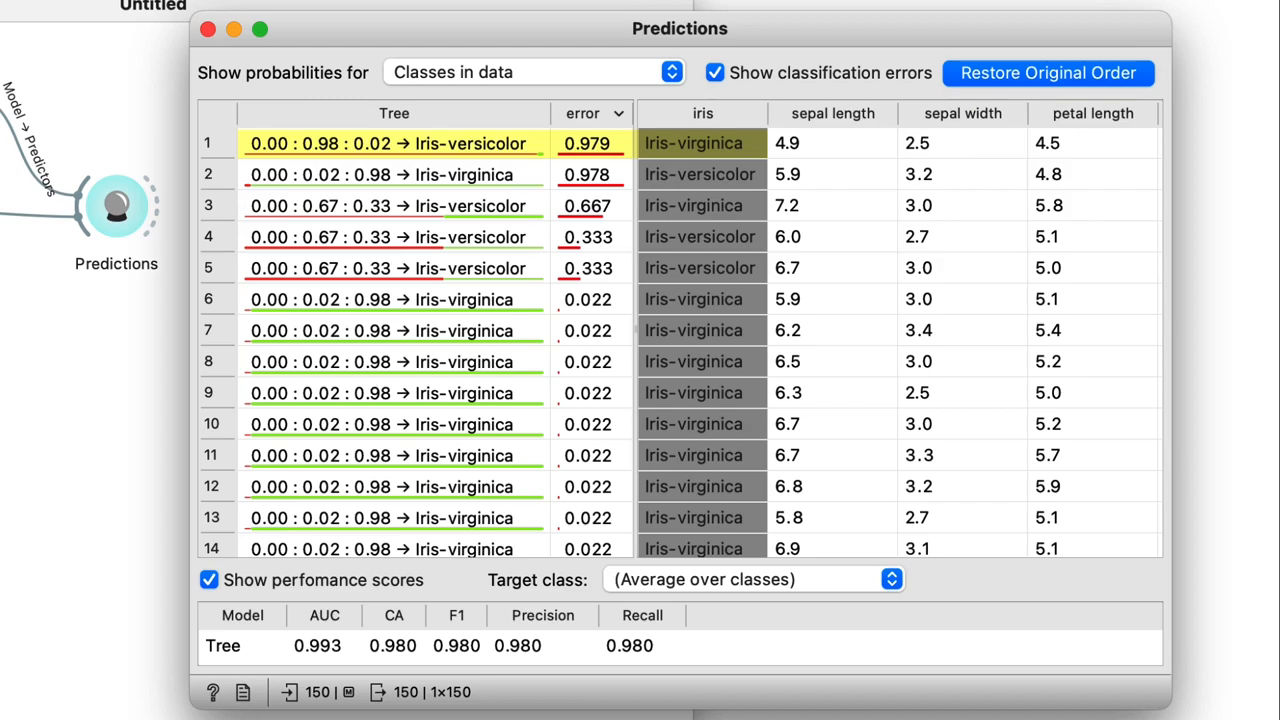
{"action": "left_click", "coordinate": [400, 174]}
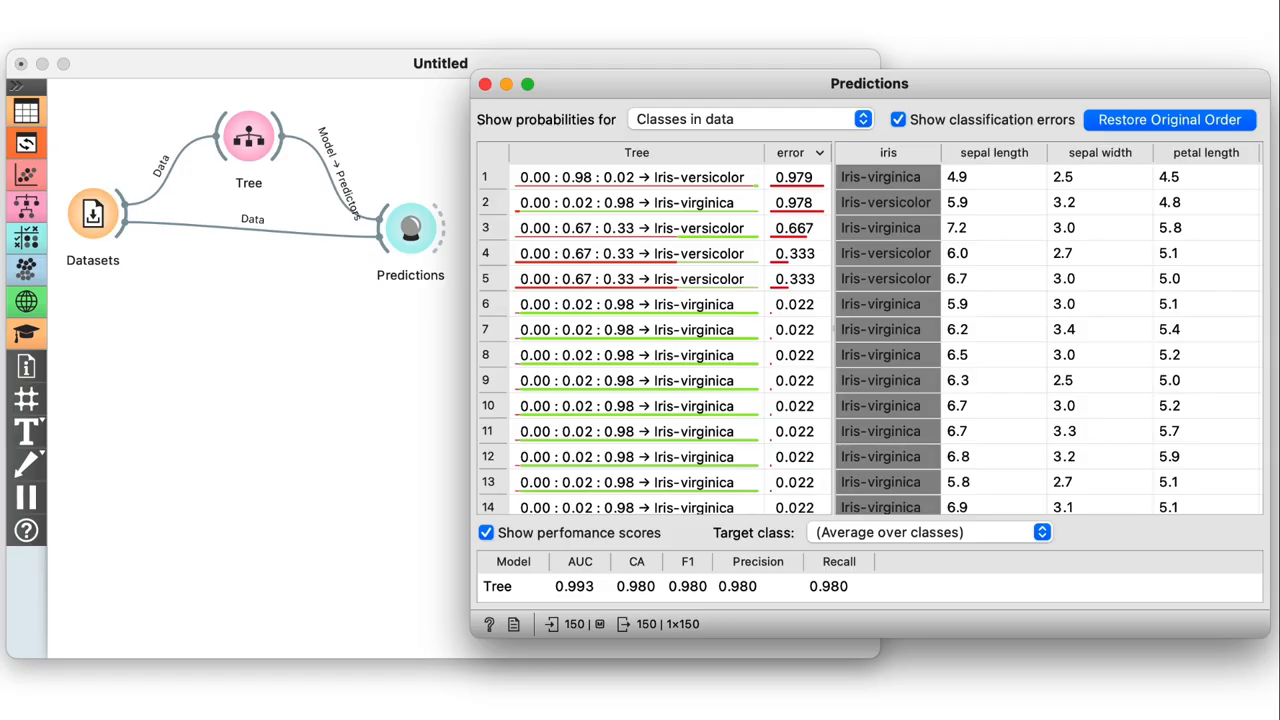
Feed the predictions into a new Distributions widget and view predicted classes by actual class.
{"action": "left_click", "coordinate": [485, 83]}
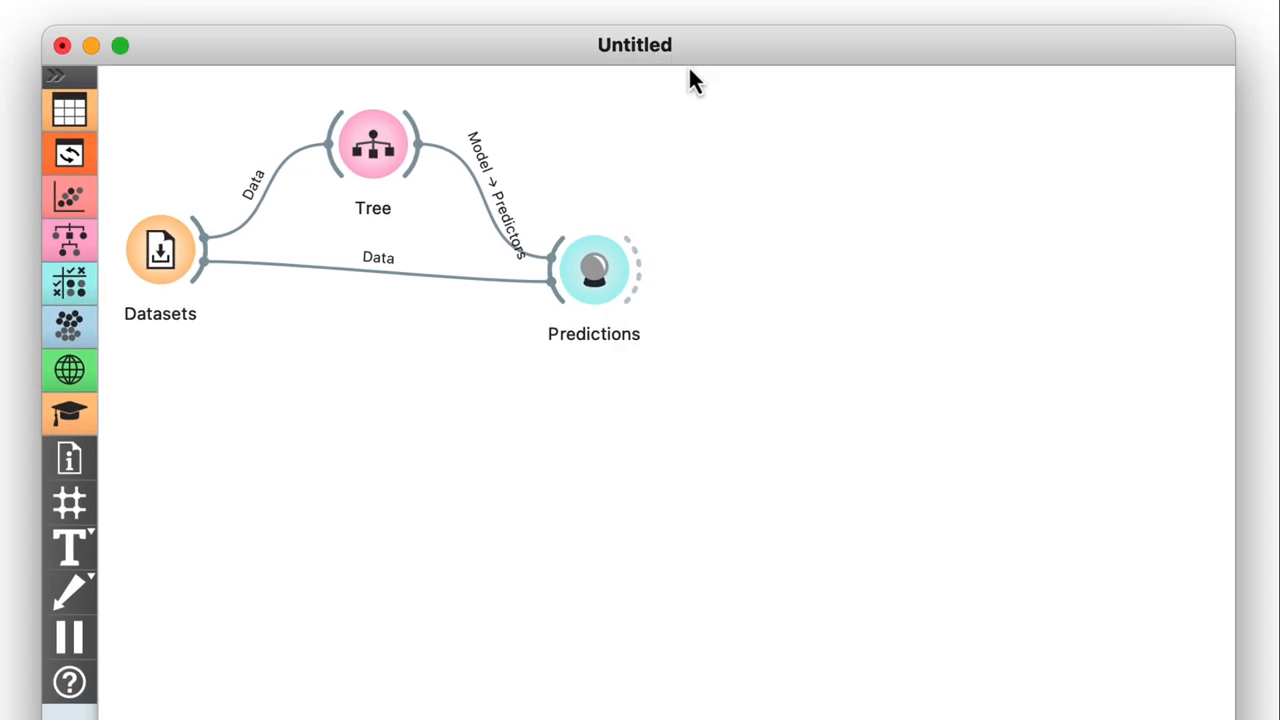
{"action": "mouse_move", "coordinate": [680, 105]}
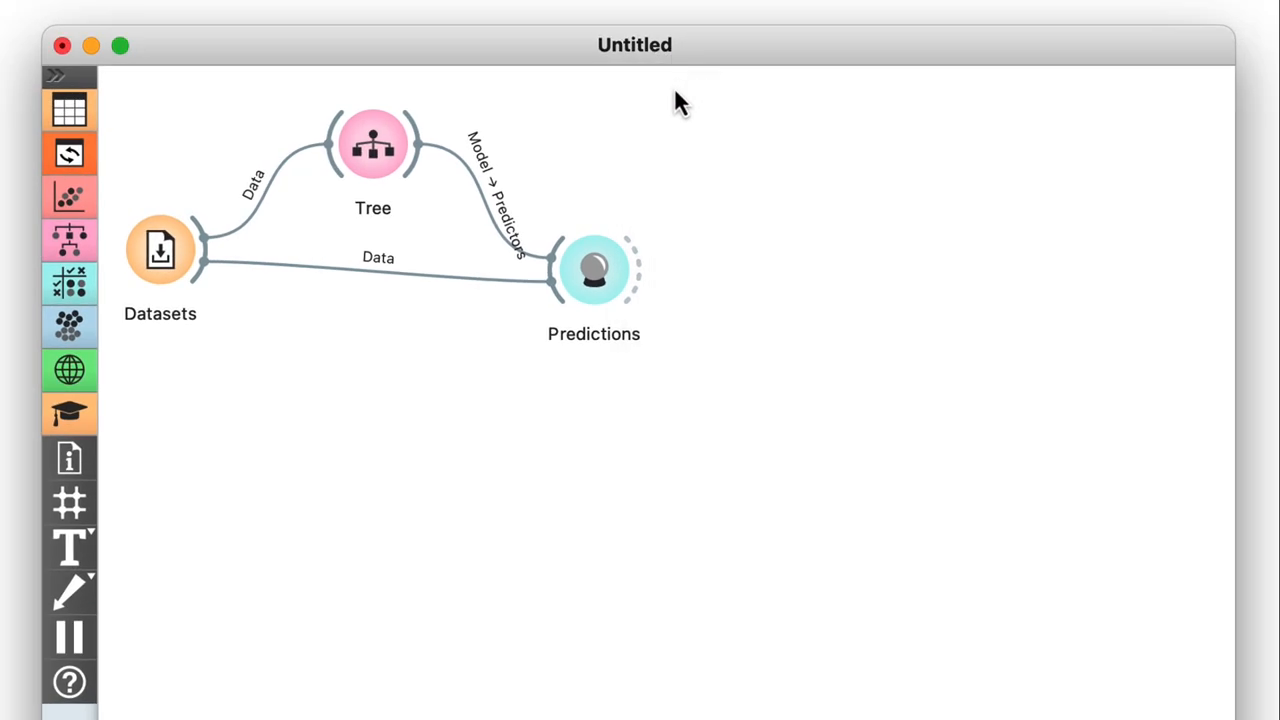
{"action": "mouse_move", "coordinate": [620, 190]}
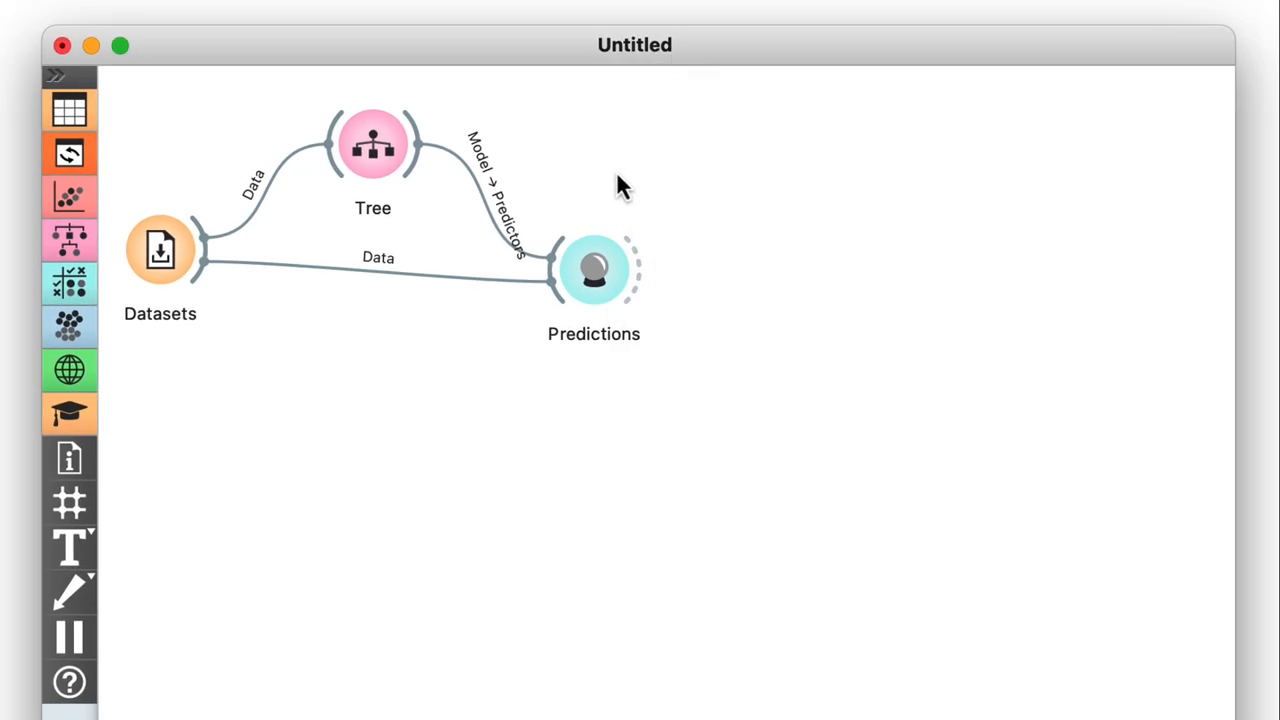
{"action": "left_click_drag", "start_coordinate": [635, 270], "coordinate": [740, 280]}
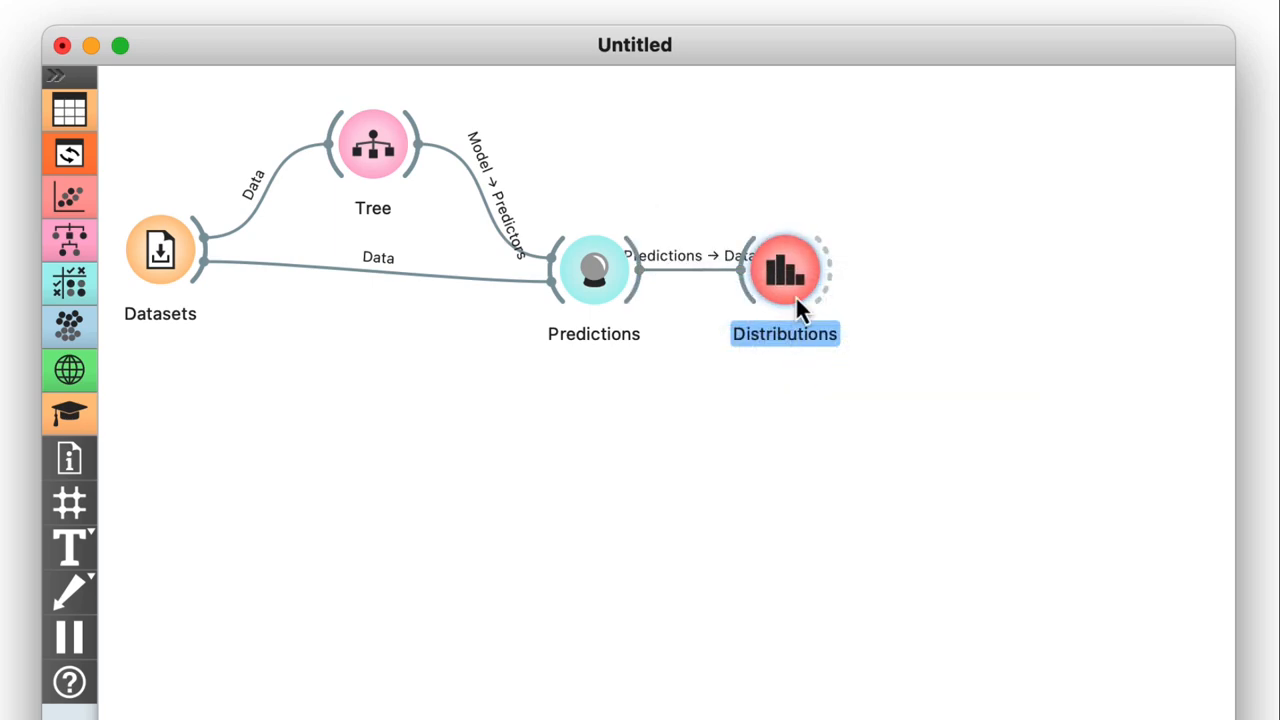
{"action": "double_click", "coordinate": [784, 270]}
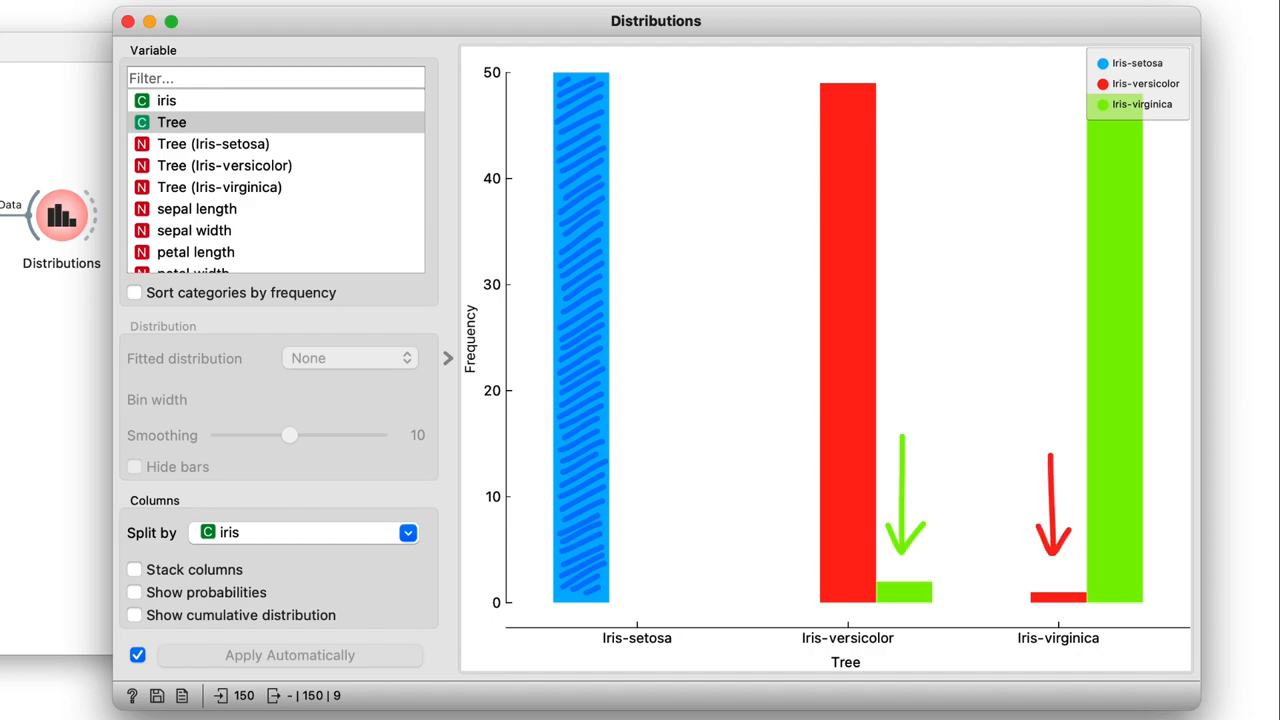
Close the Distributions chart window.
{"action": "left_click", "coordinate": [128, 21]}
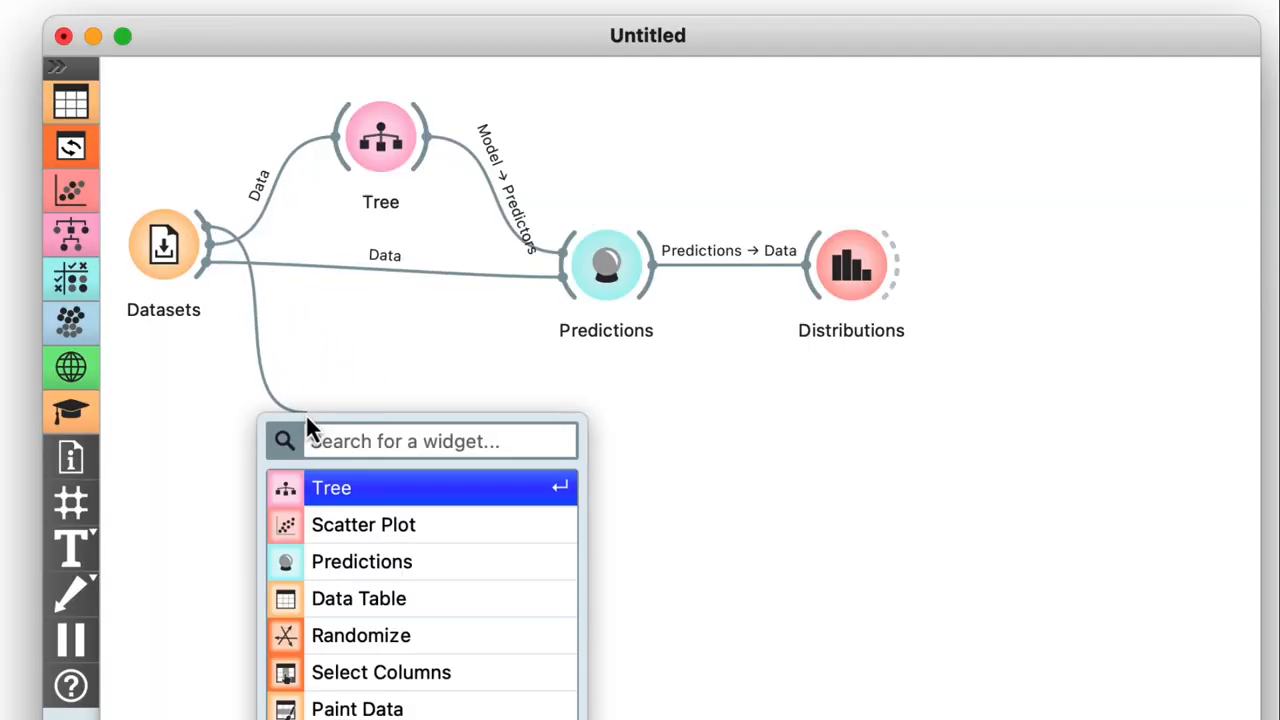
Add a Randomize widget fed by Datasets and preview the iris Scatter Plot.
{"action": "type", "text": "ra"}
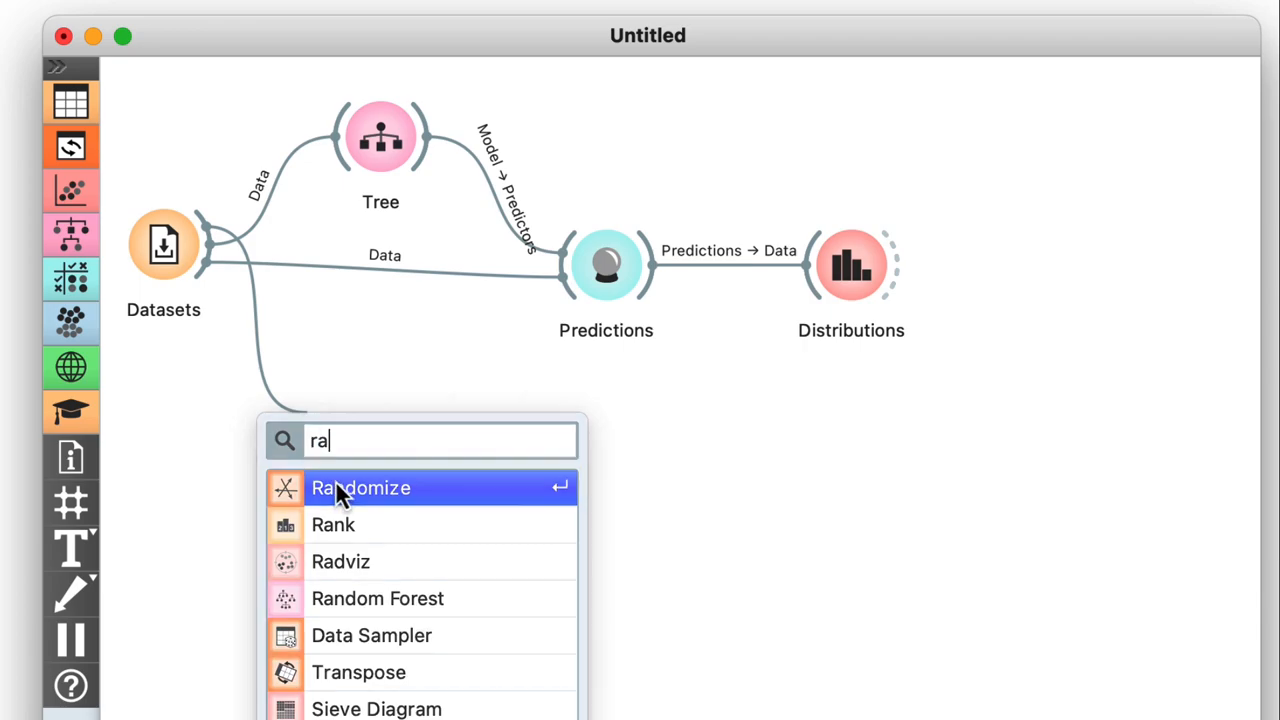
{"action": "left_click", "coordinate": [360, 488]}
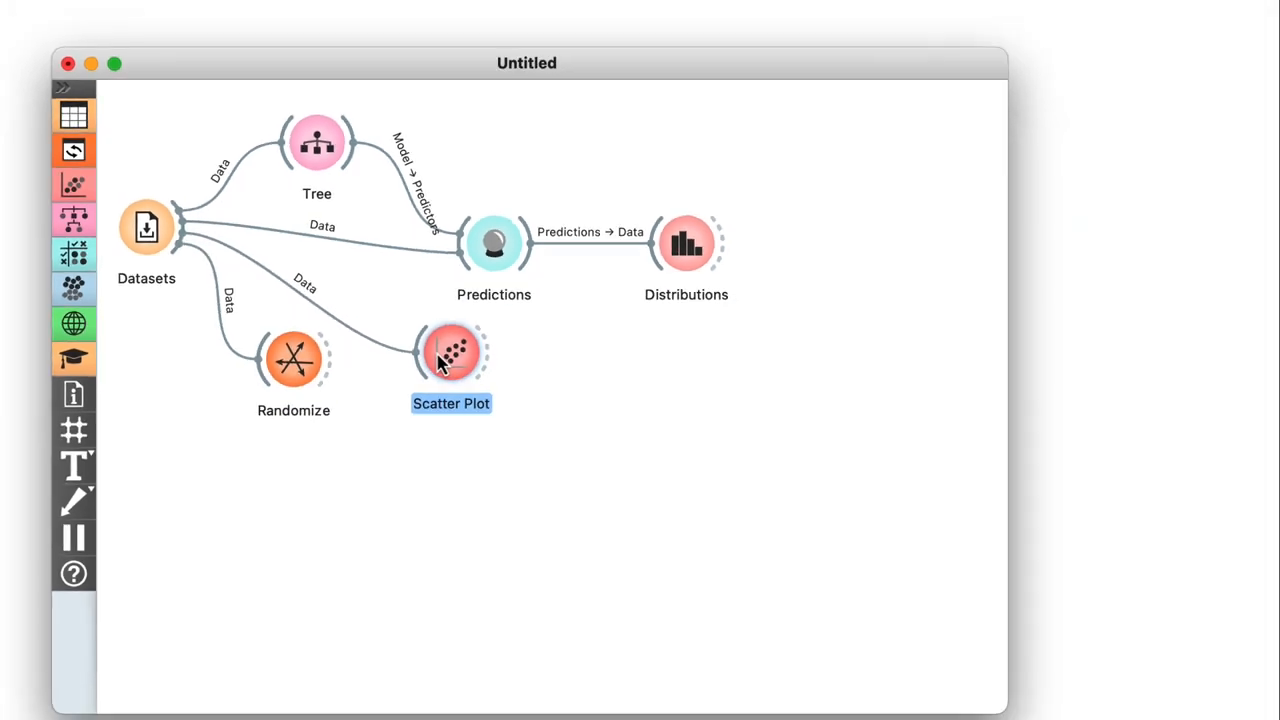
{"action": "double_click", "coordinate": [451, 352]}
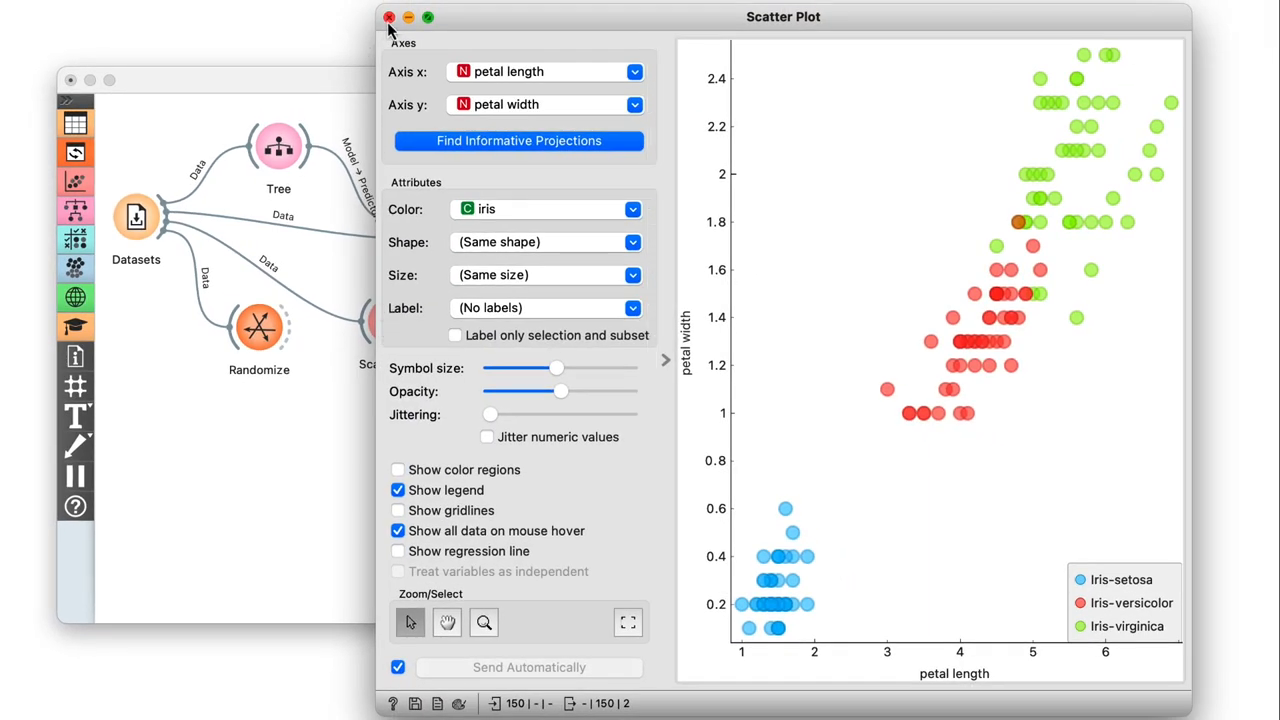
{"action": "left_click", "coordinate": [389, 17]}
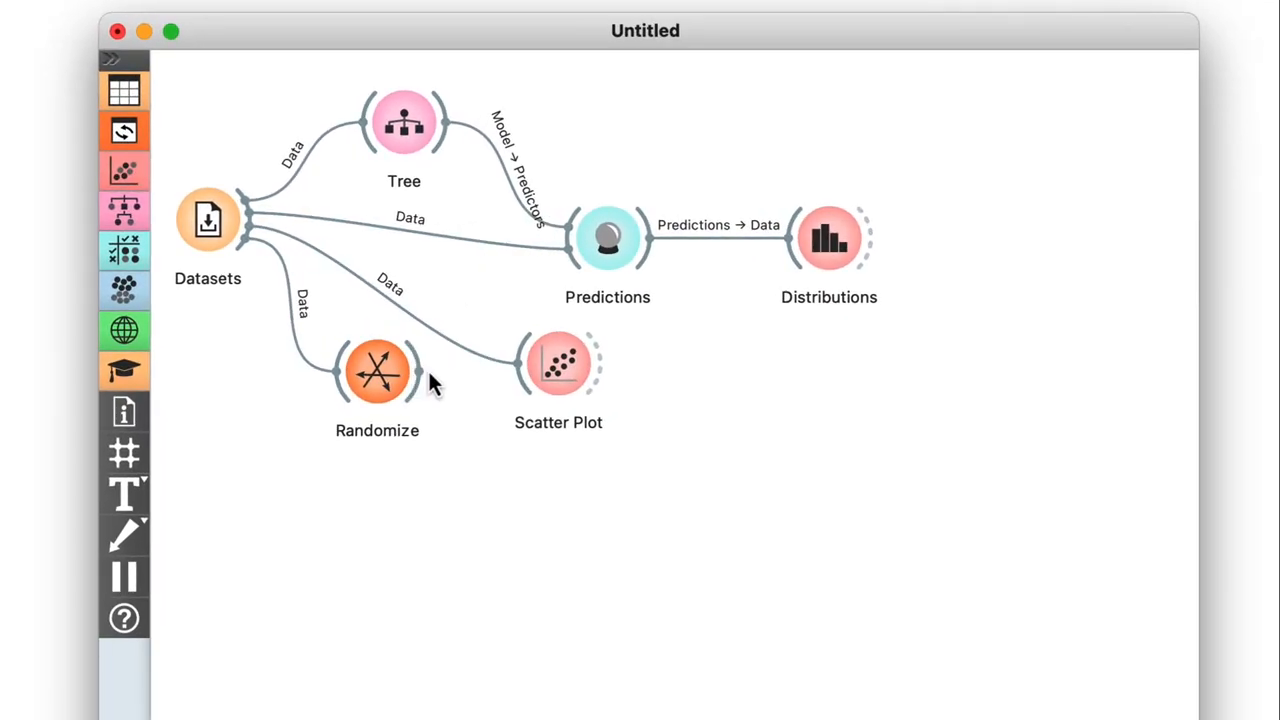
Link Randomize's output to the Scatter Plot and edit that link.
{"action": "left_click_drag", "start_coordinate": [415, 372], "coordinate": [515, 365]}
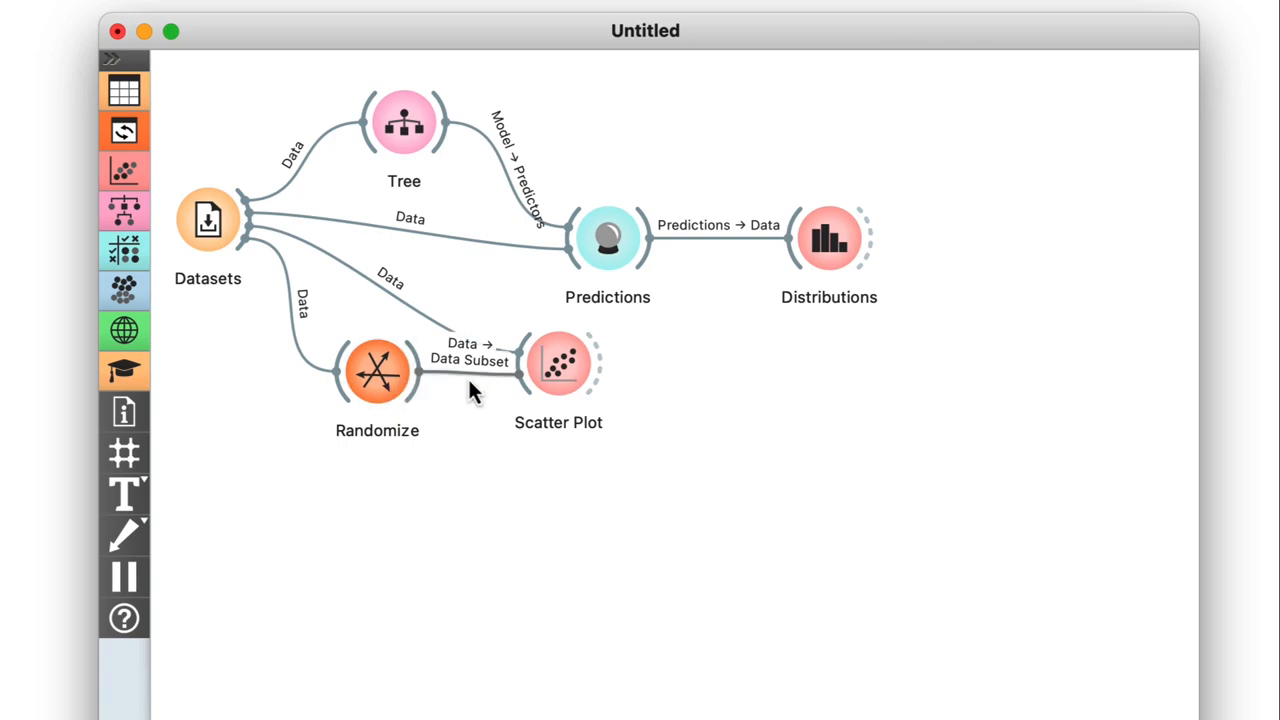
{"action": "double_click", "coordinate": [470, 365]}
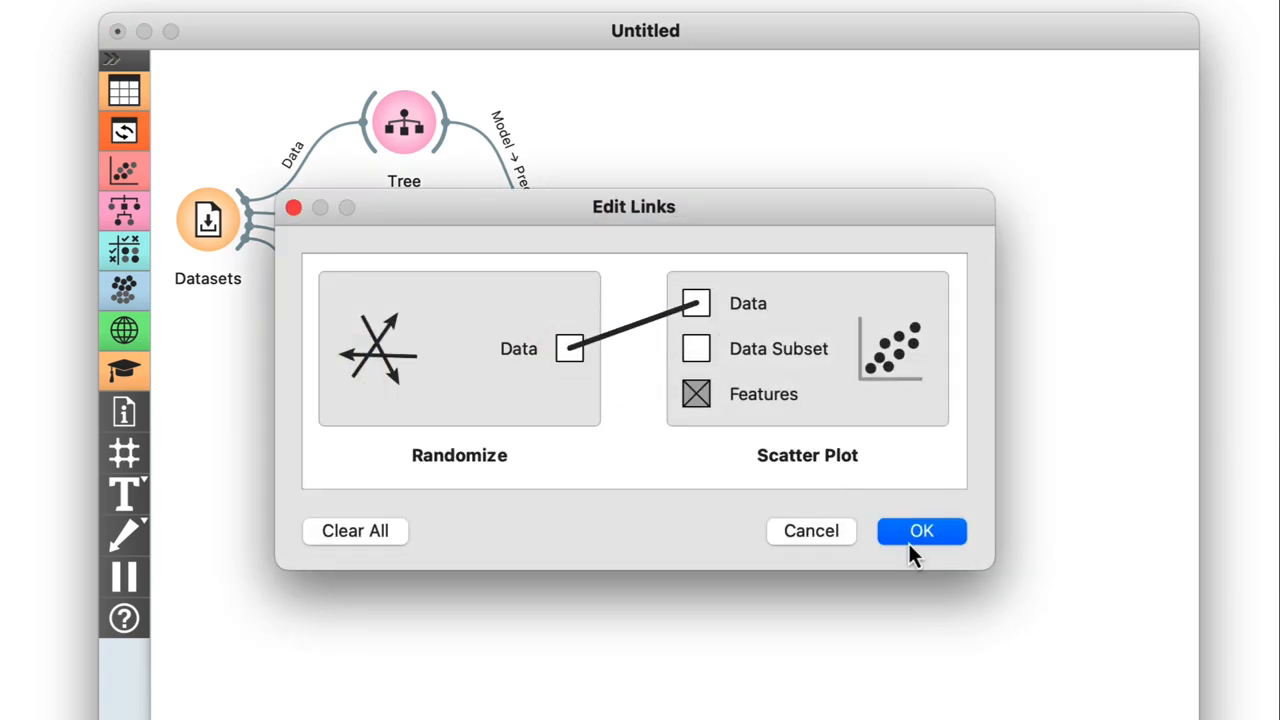
Link Randomize to the Scatter Plot's main Data input and enable replicable shuffling.
{"action": "left_click", "coordinate": [921, 531]}
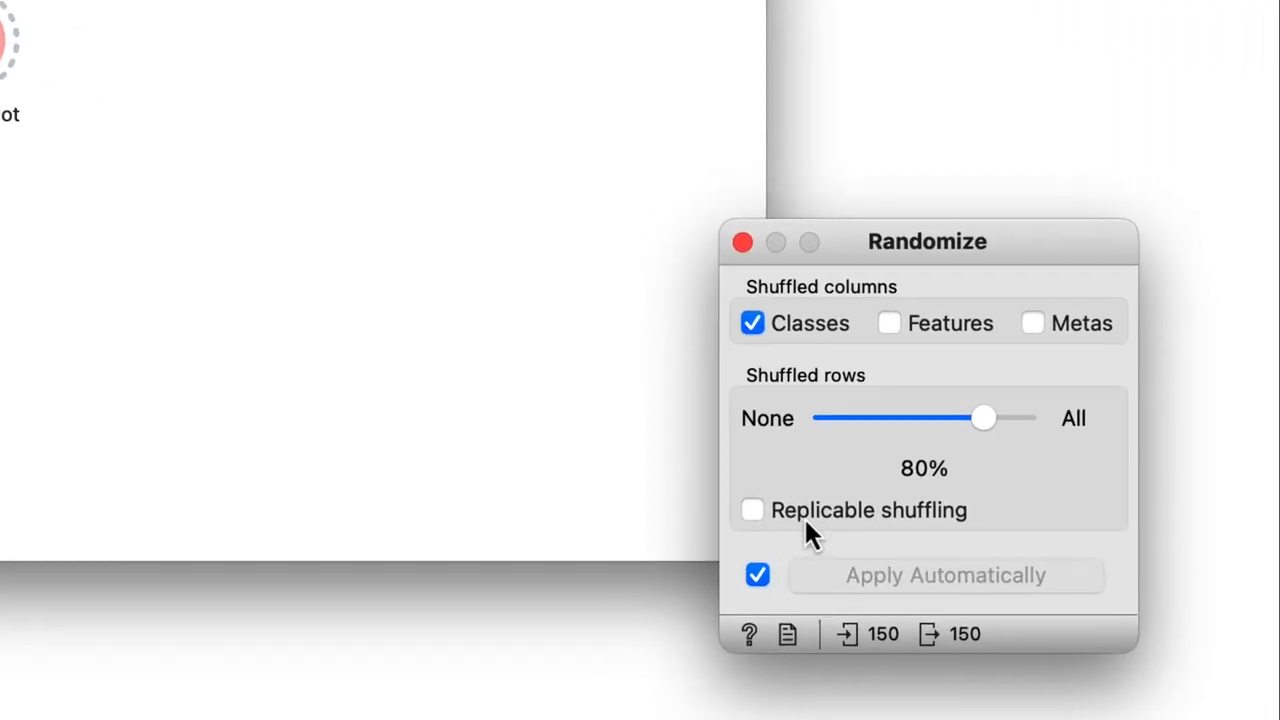
{"action": "left_click", "coordinate": [752, 510]}
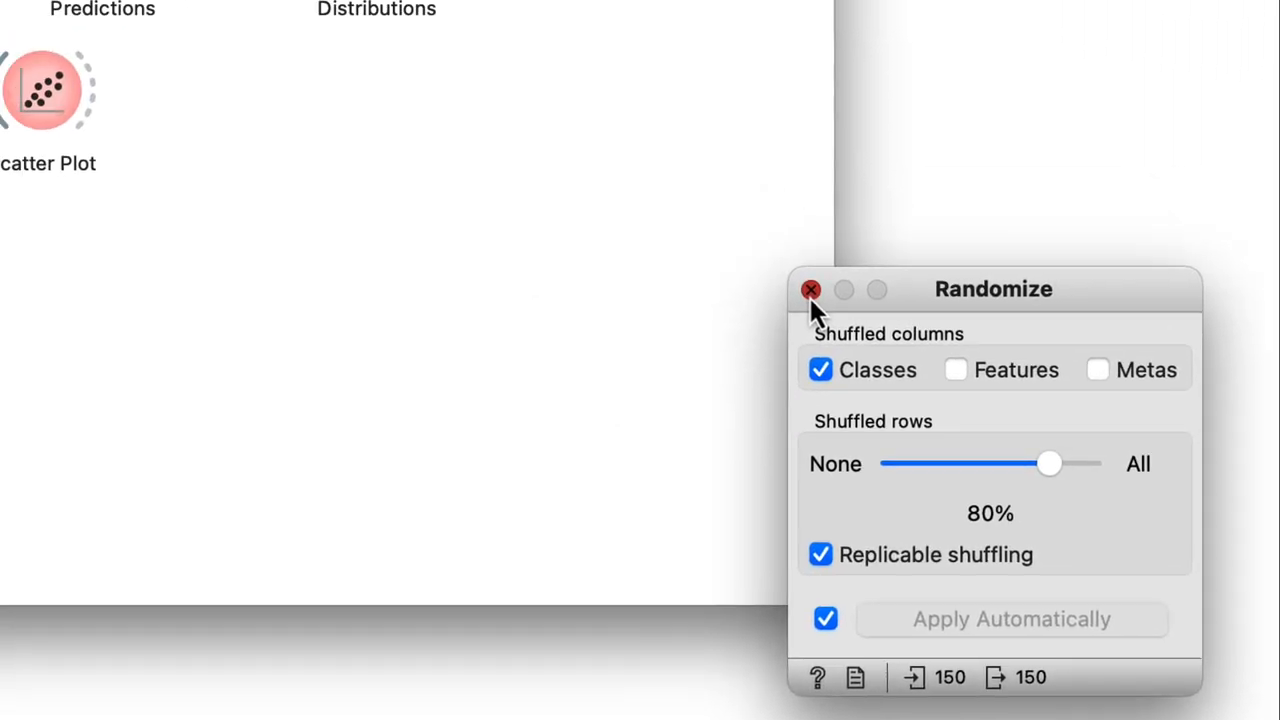
{"action": "left_click", "coordinate": [810, 289]}
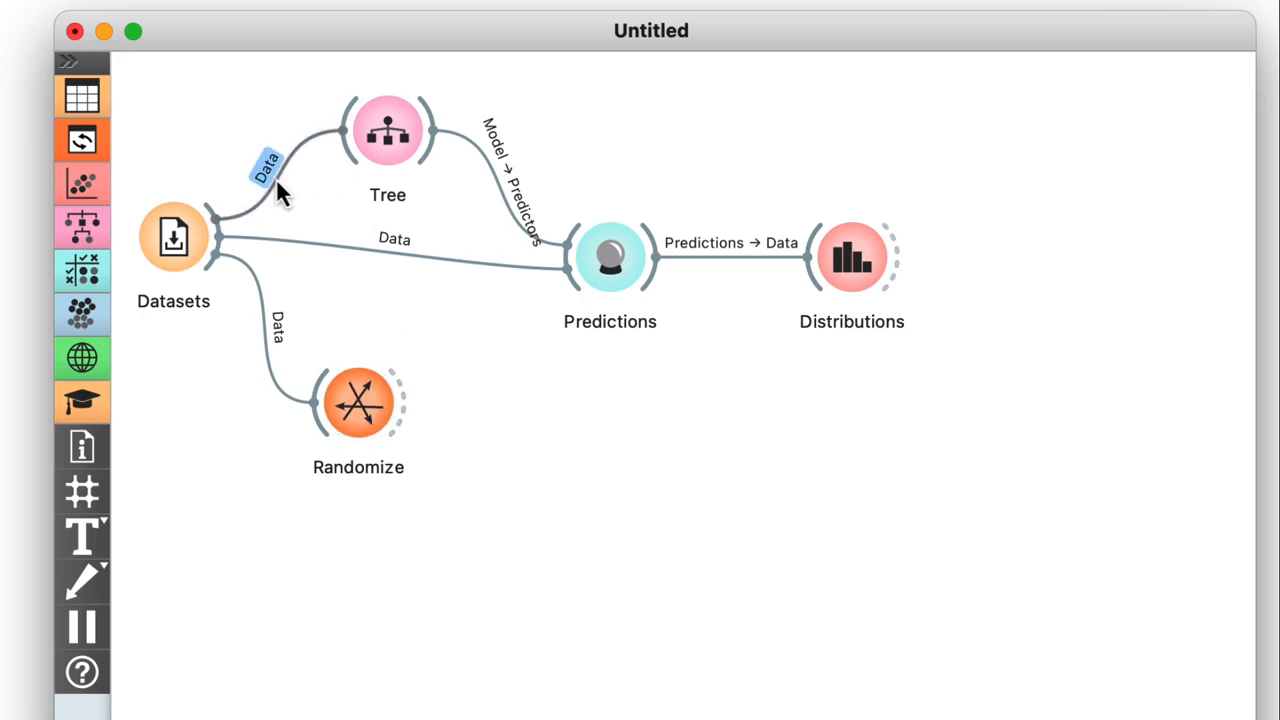
Feed Tree from Randomize and view Distributions of predictions on the shuffled iris data.
{"action": "left_click_drag", "start_coordinate": [358, 402], "coordinate": [304, 332]}
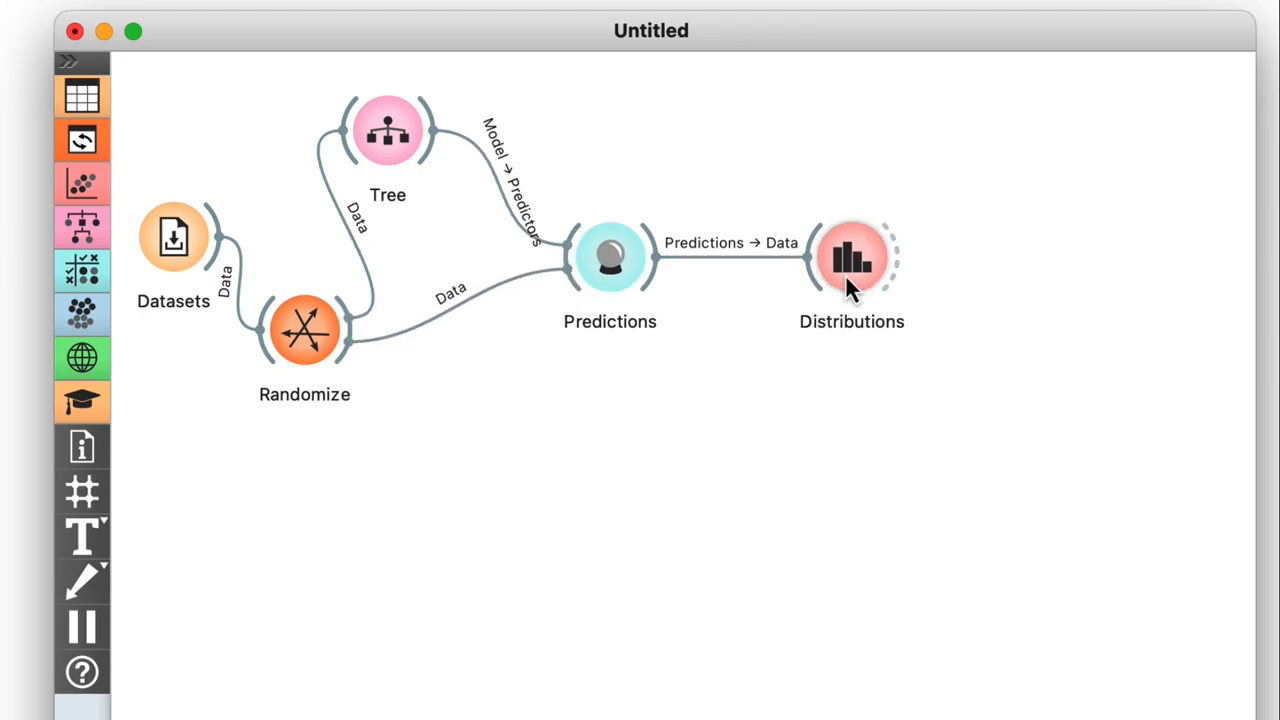
{"action": "double_click", "coordinate": [851, 258]}
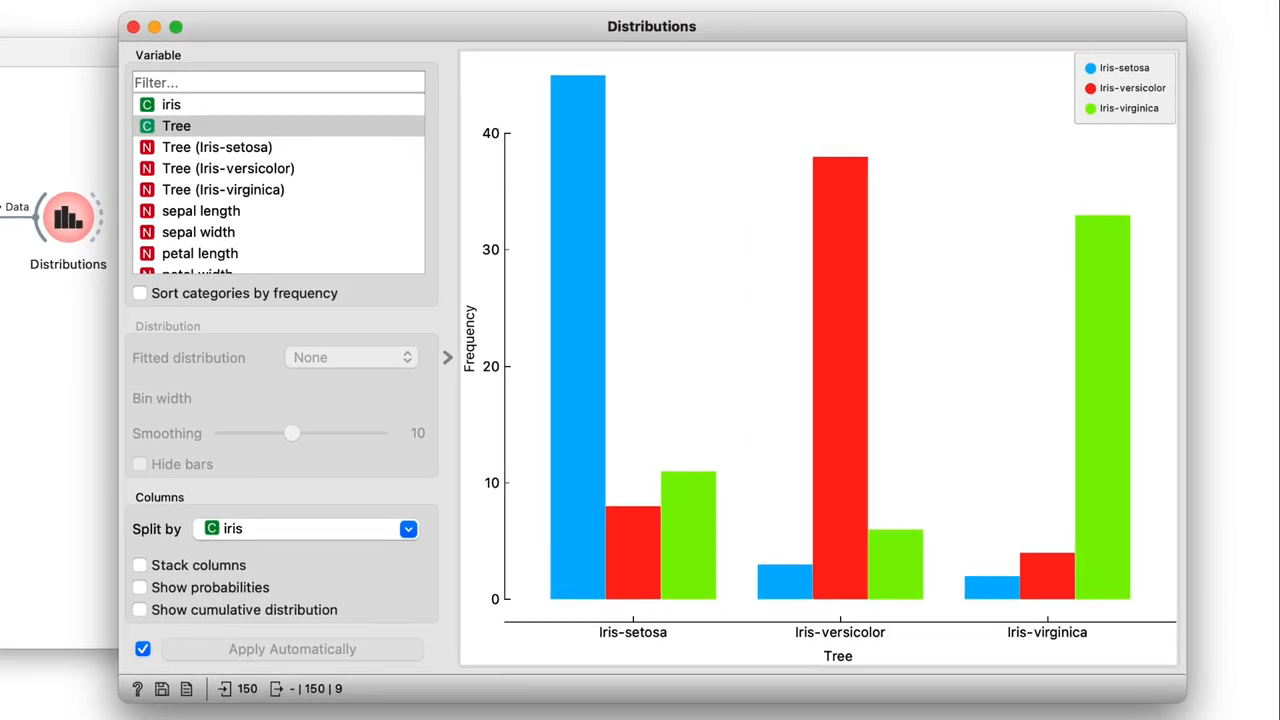